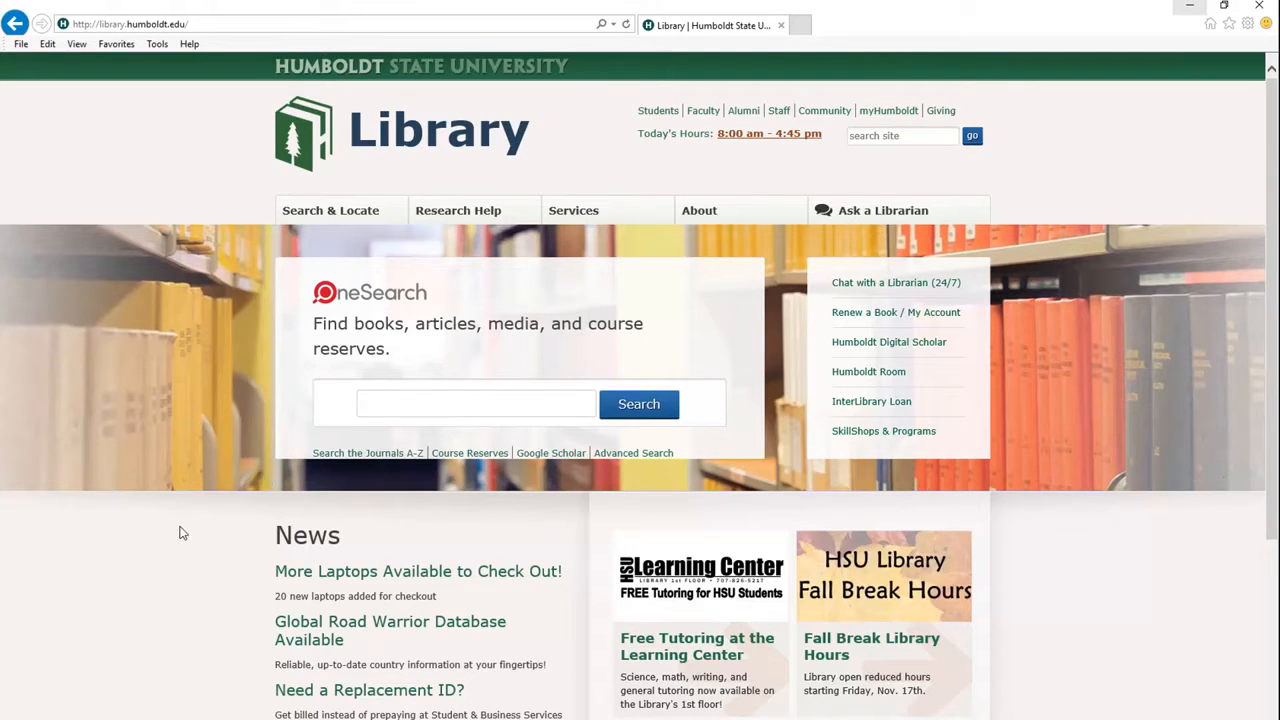
# Search 'the golden age' across all CSU Books & Media and open the Picturing America record
pyautogui.write('the golden age of pictorial ma')
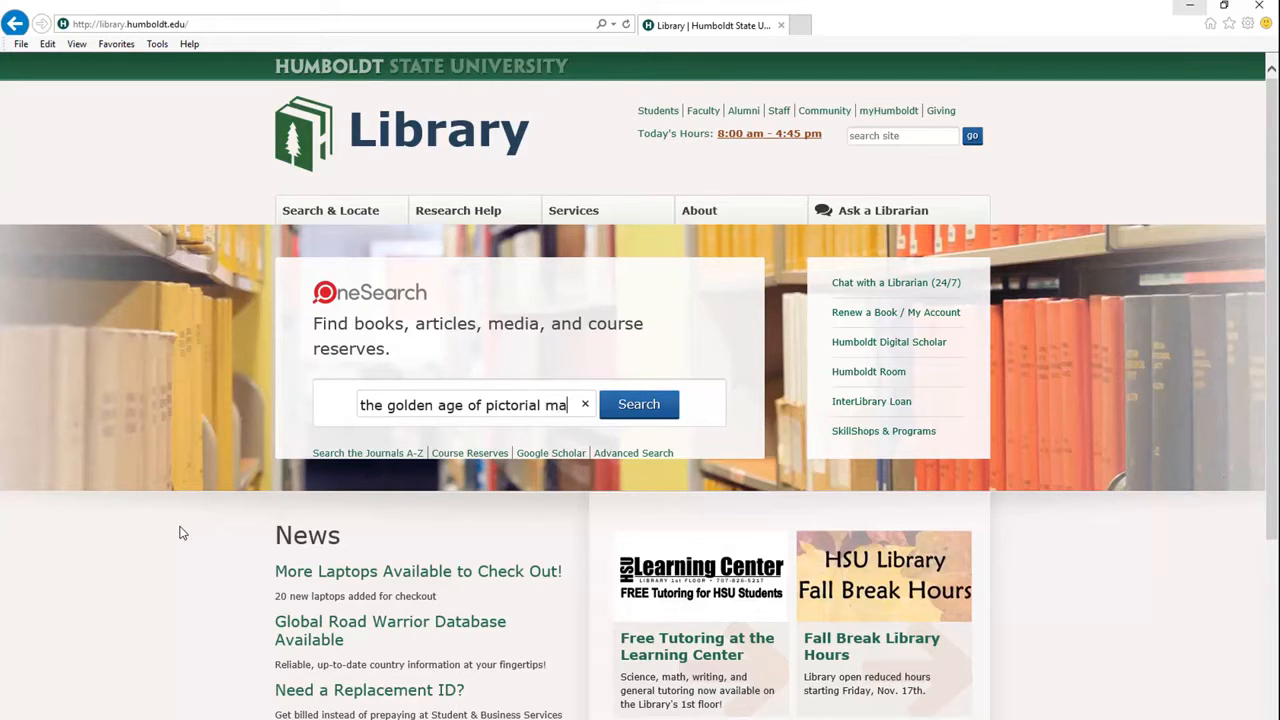
pyautogui.click(640, 404)
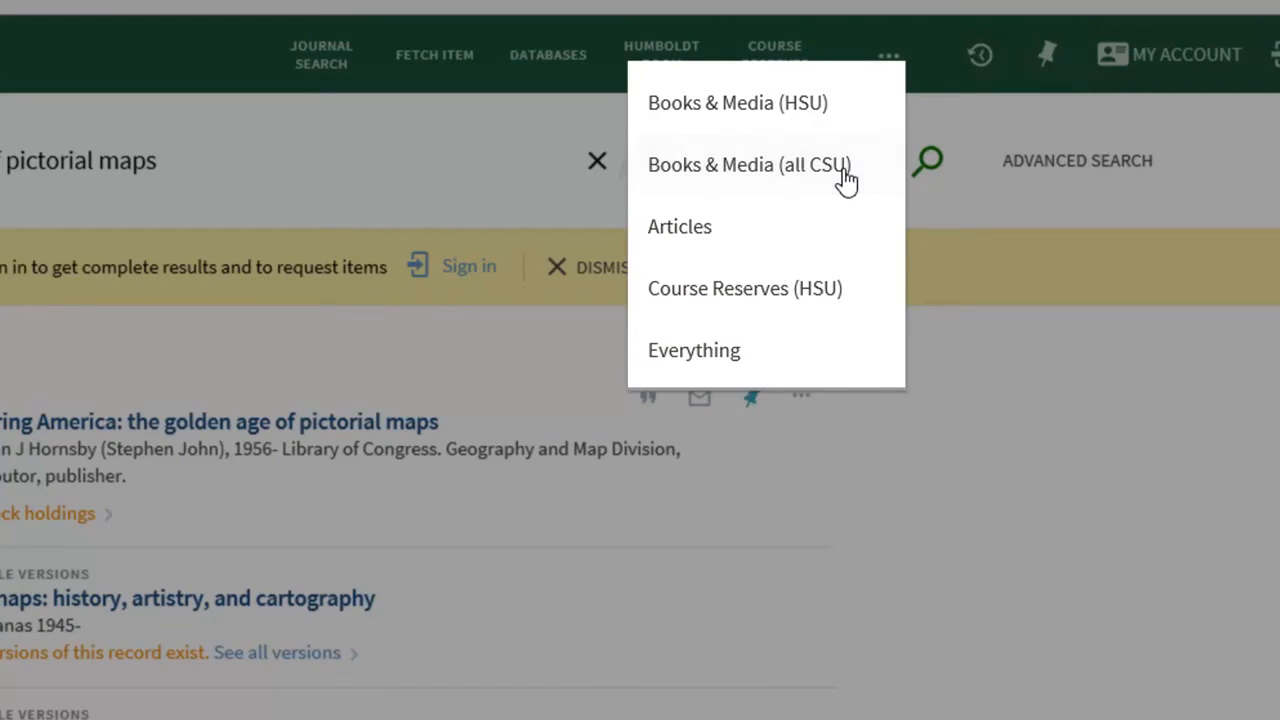
pyautogui.click(748, 164)
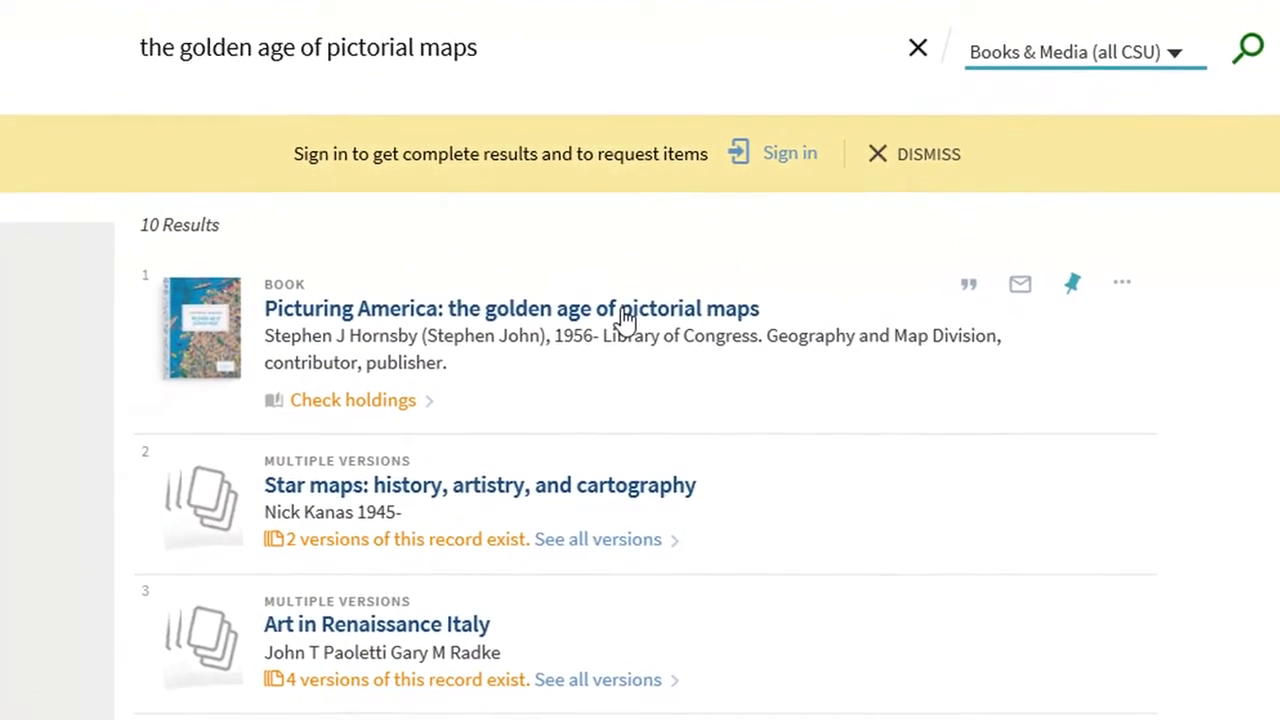
pyautogui.click(512, 308)
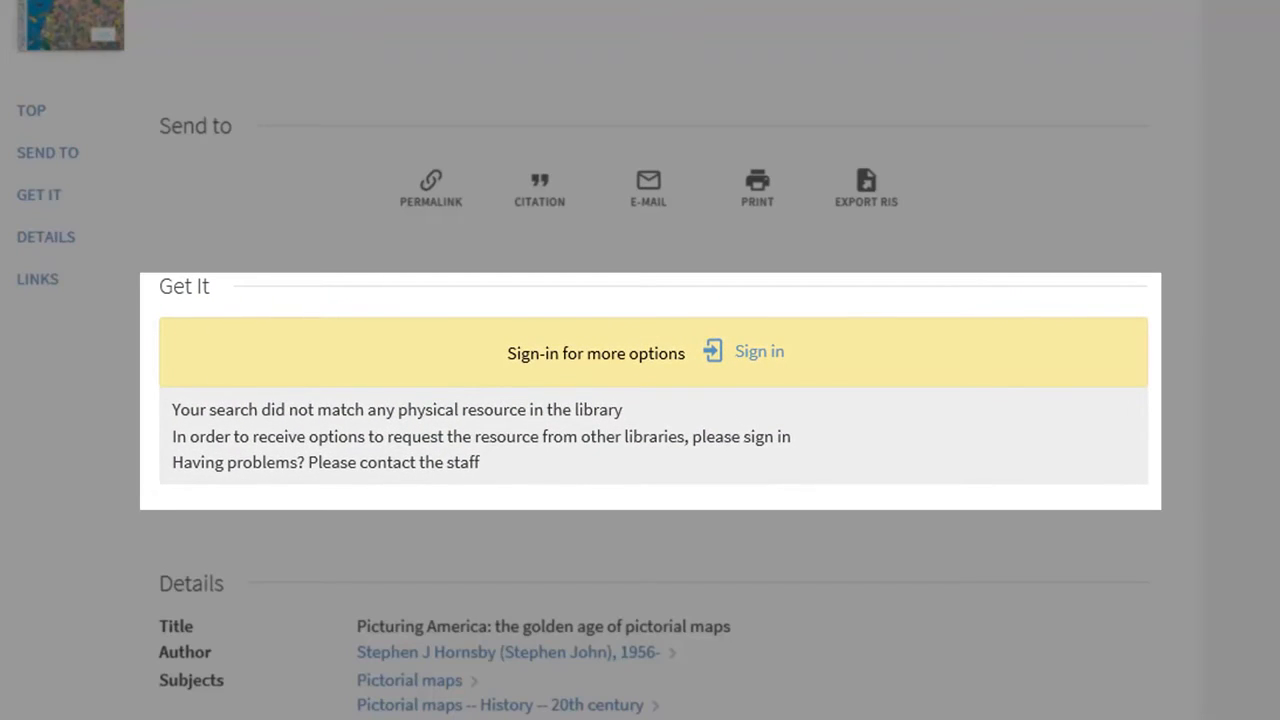
pyautogui.moveTo(1036, 396)
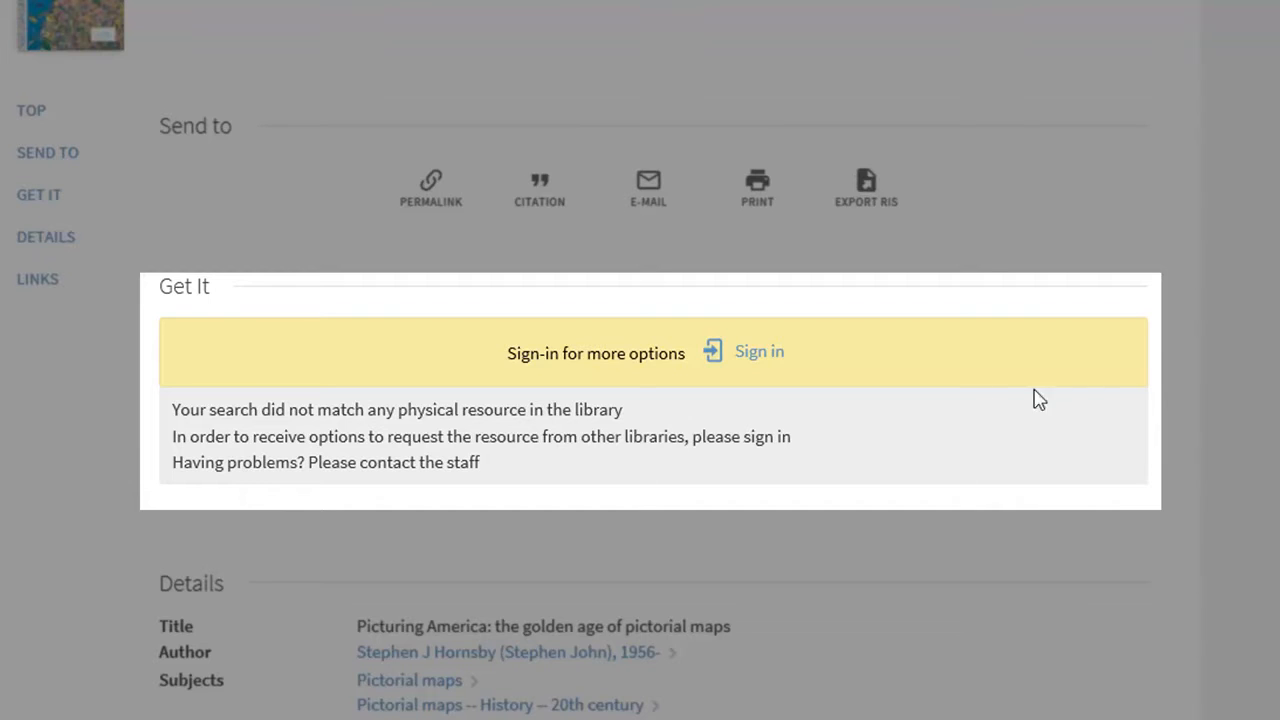
pyautogui.moveTo(760, 356)
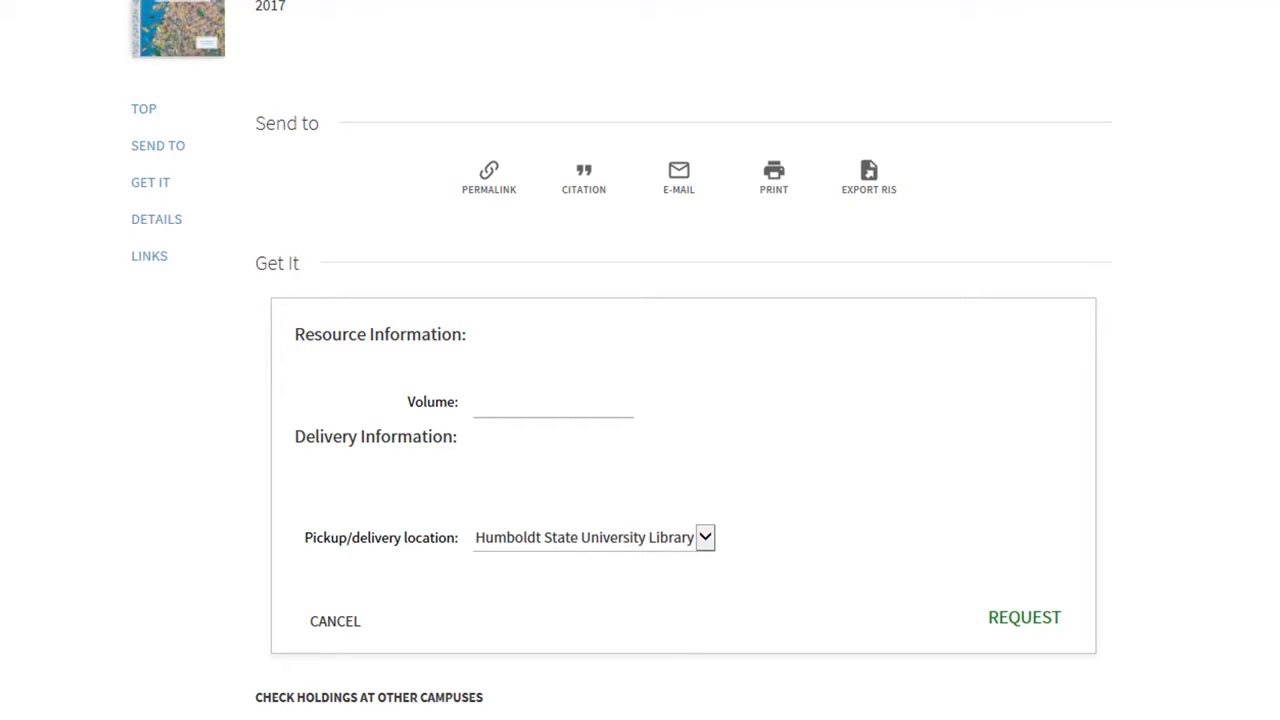
pyautogui.moveTo(1150, 564)
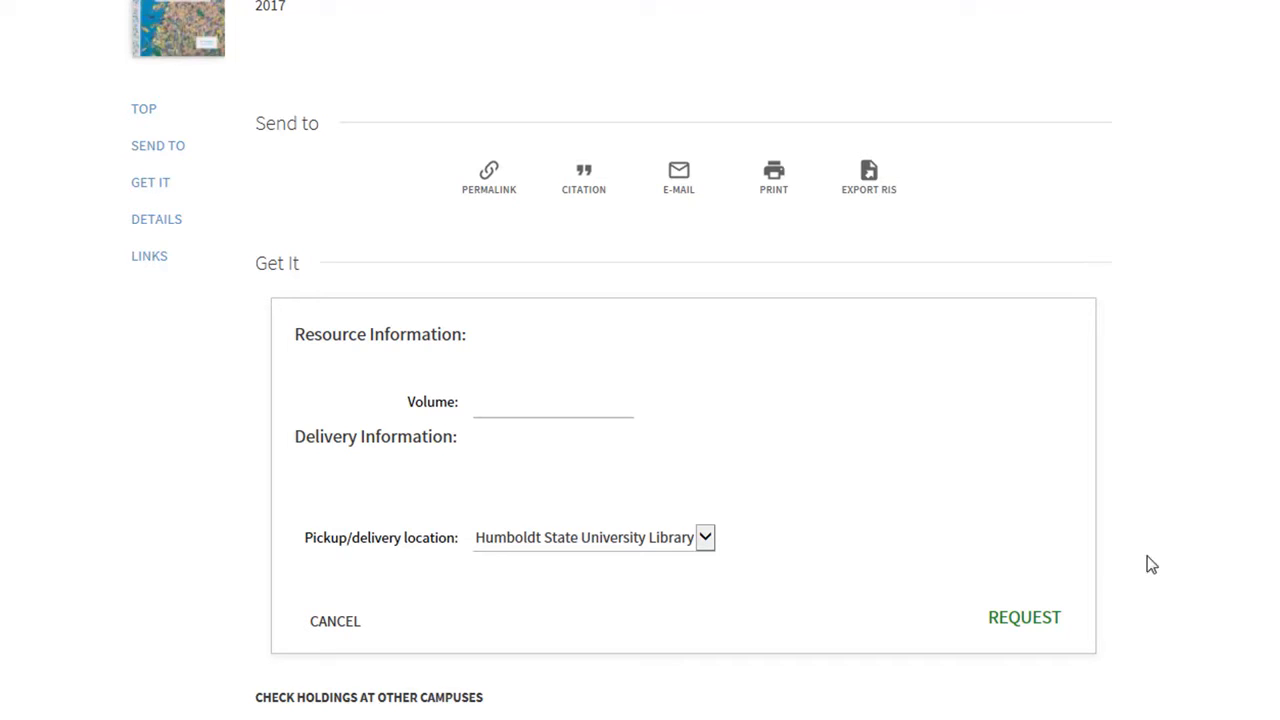
# Submit the request for Picturing America with pickup at Humboldt State University Library
pyautogui.click(1024, 616)
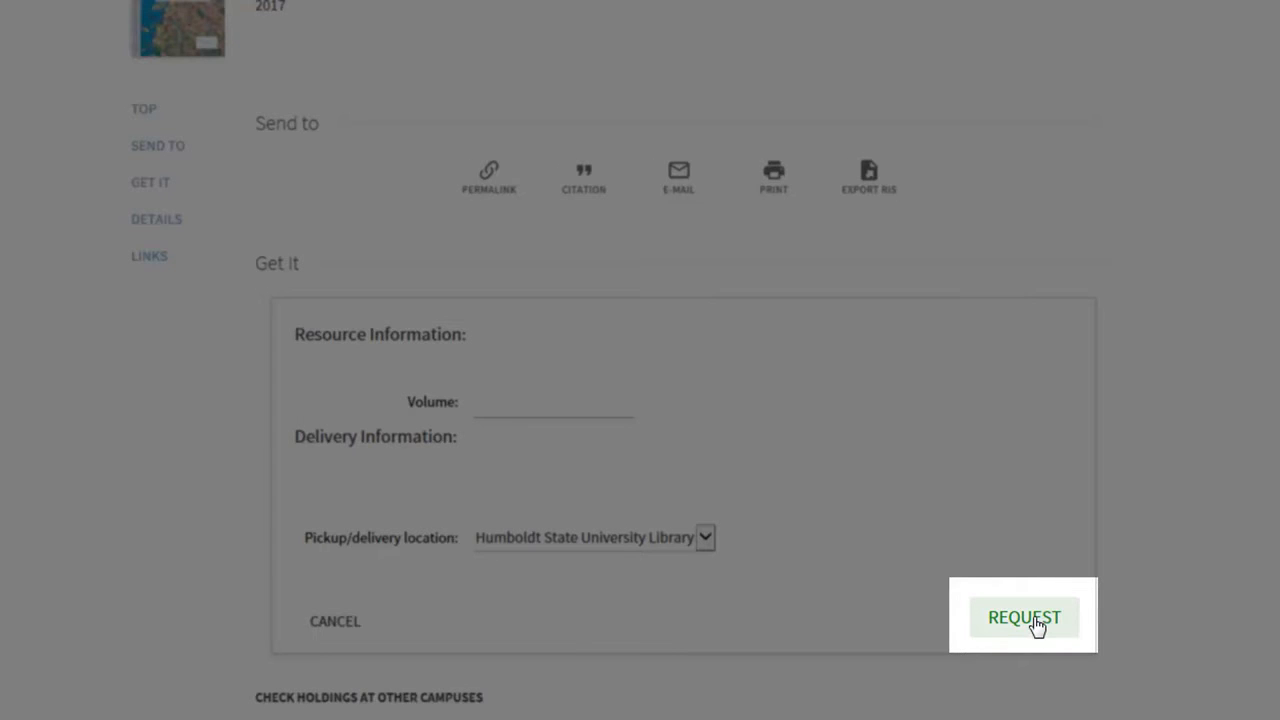
pyautogui.click(1024, 616)
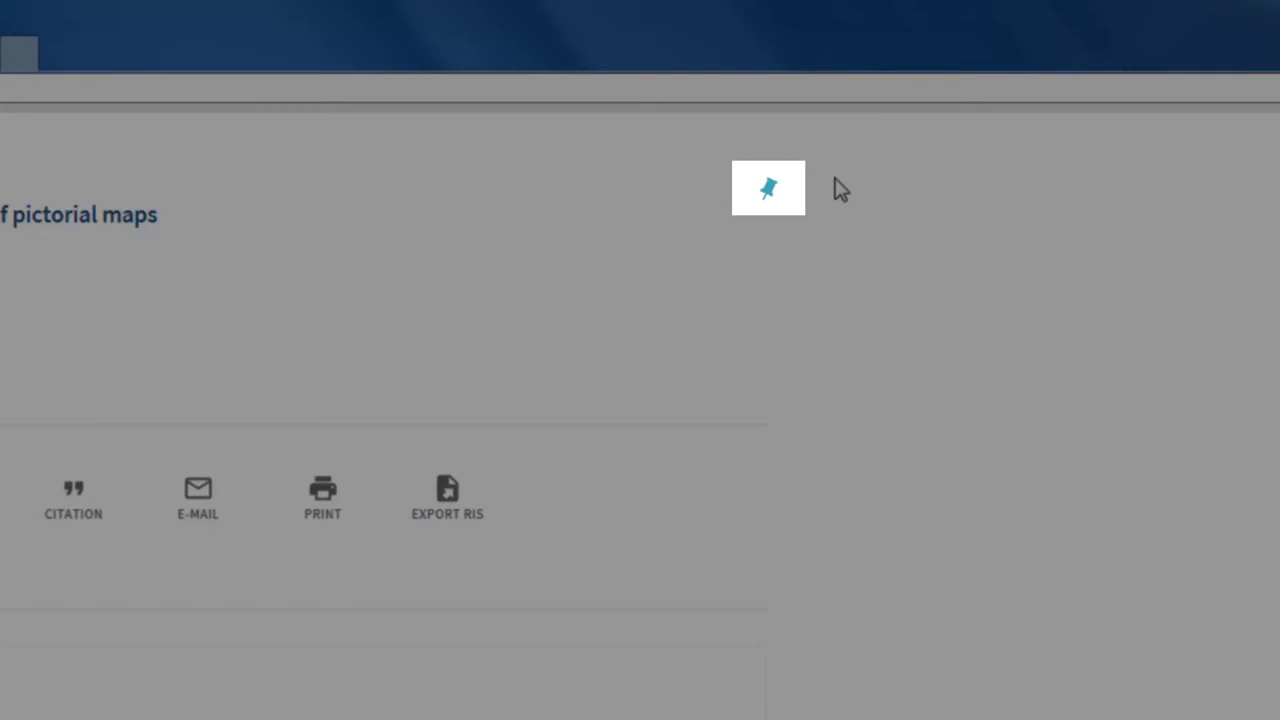
pyautogui.moveTo(768, 190)
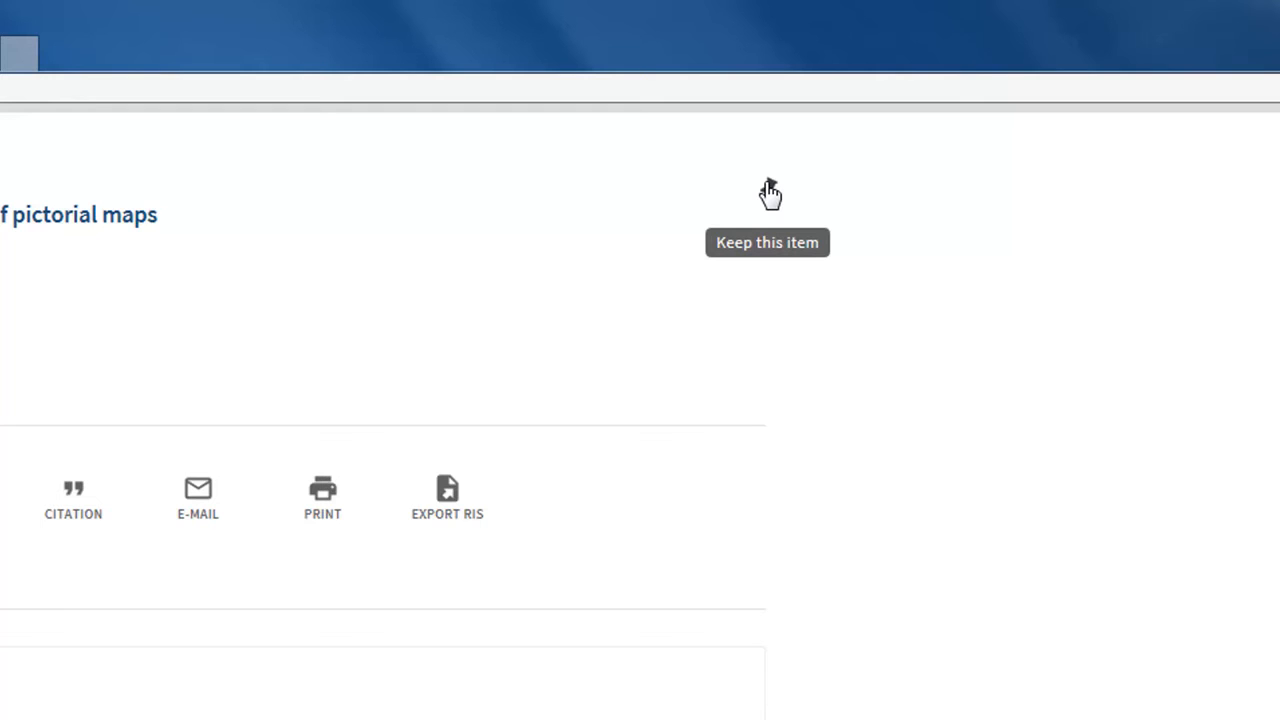
# Pin the Picturing America record to My Favorites
pyautogui.click(768, 190)
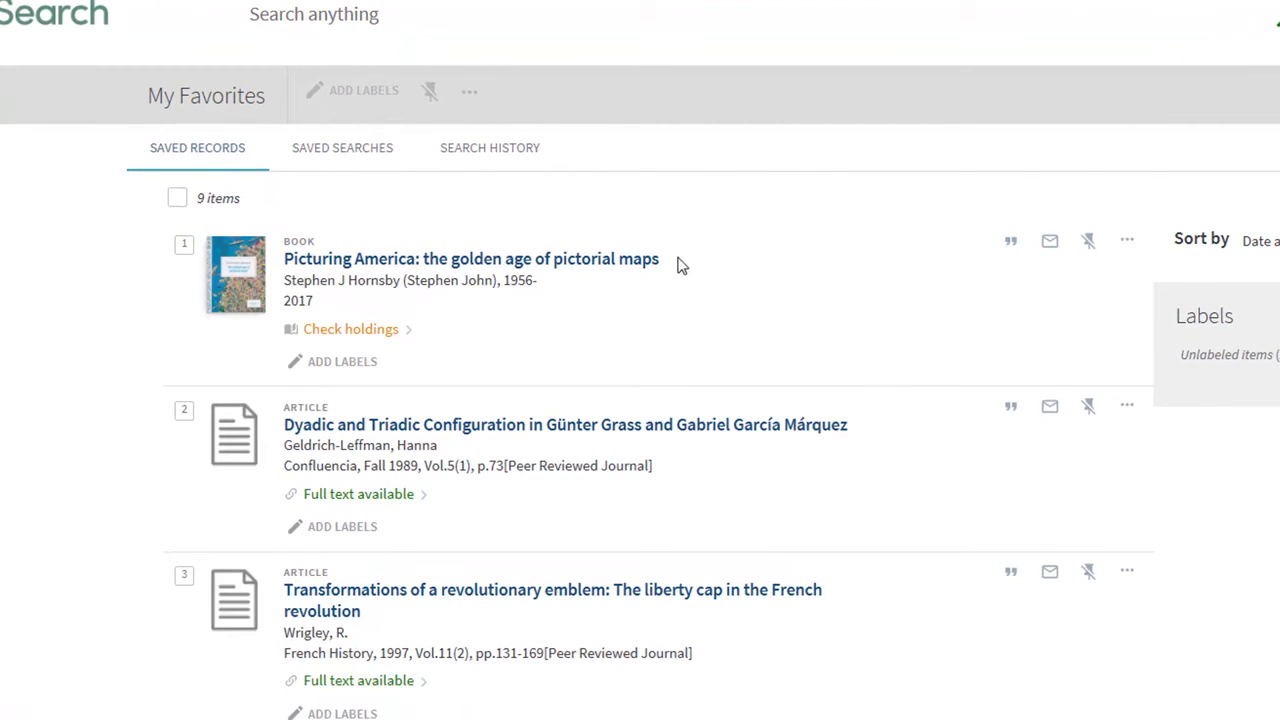
pyautogui.moveTo(362, 158)
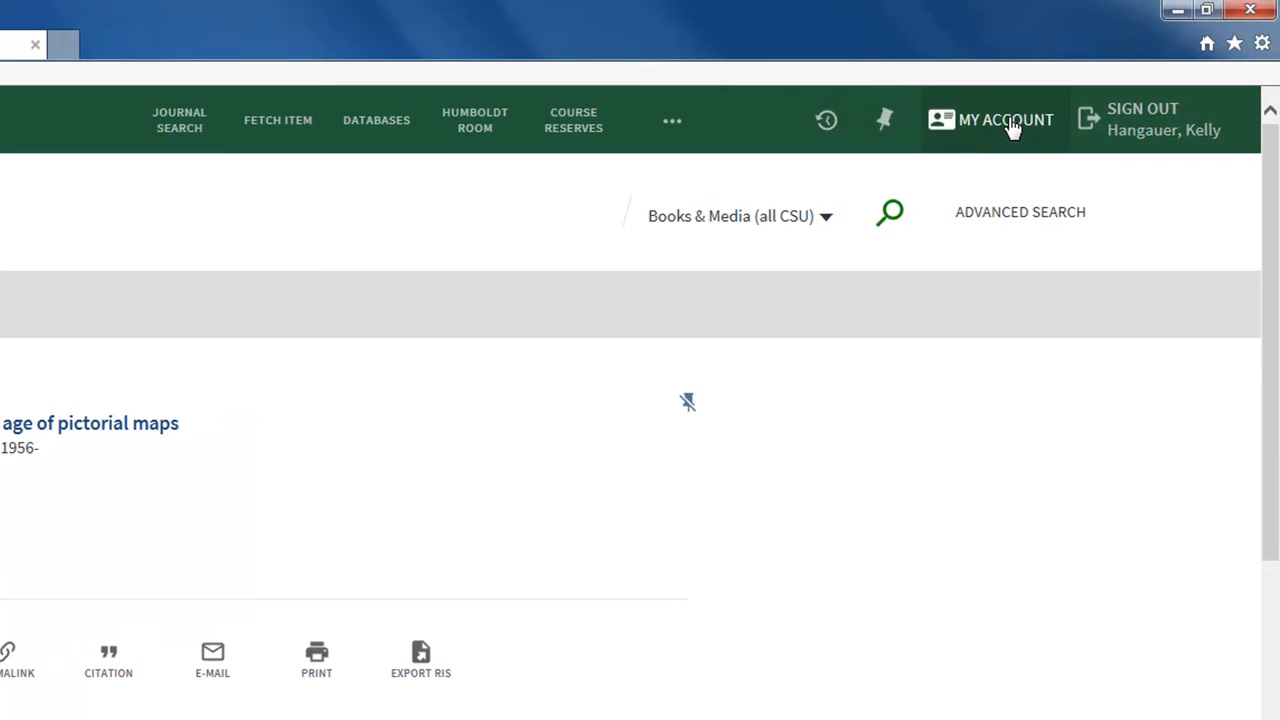
# Show the My Account overview listing loans, requests, fines and blocks
pyautogui.click(1004, 120)
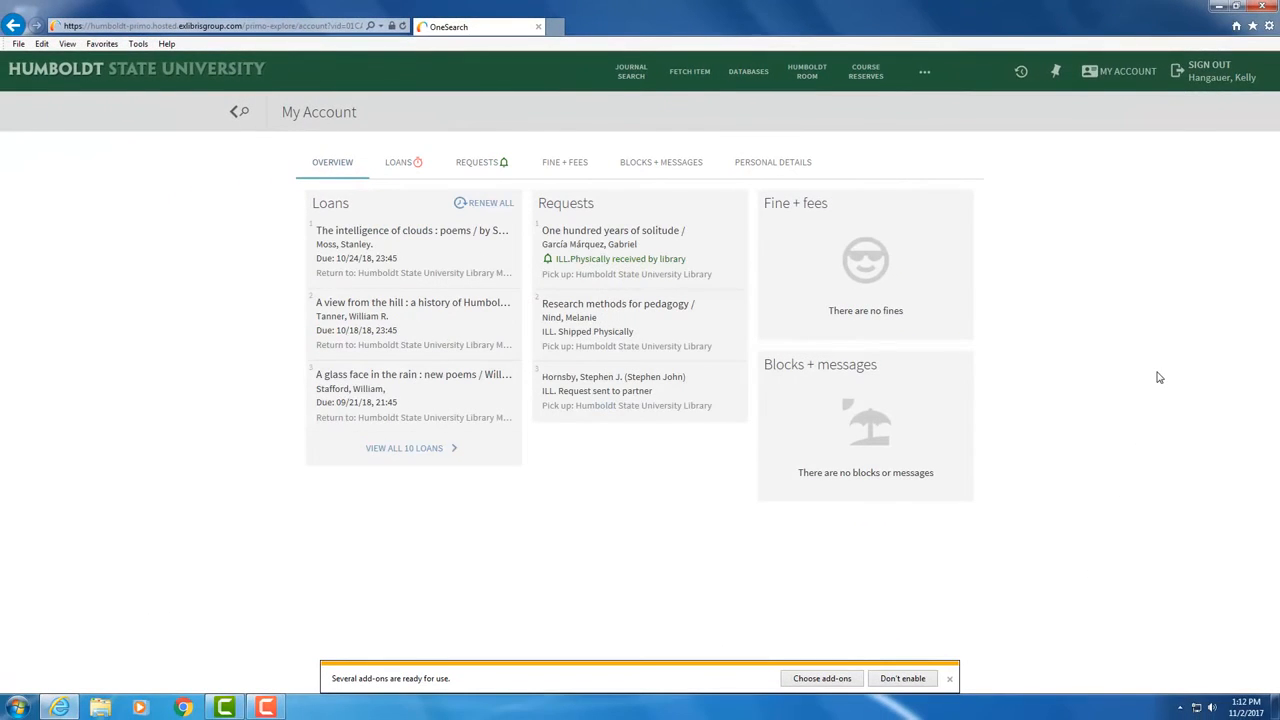